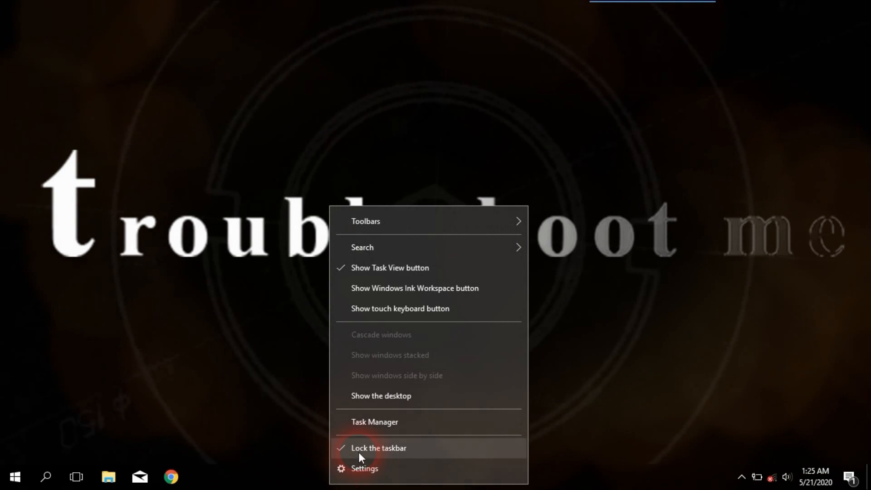
# Step: Launch Task Manager from the taskbar to view running processes
pyautogui.click(375, 422)
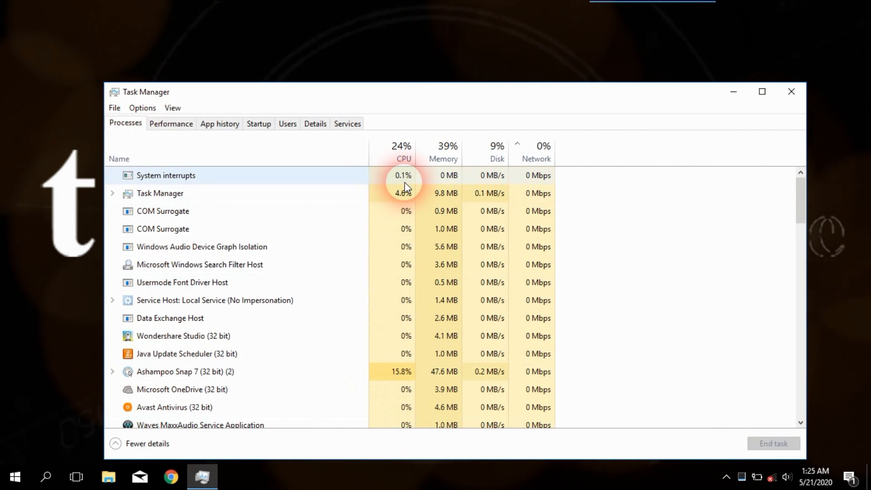
# Step: Locate wuauserv in Task Manager's Services list and launch the full Services console from it
pyautogui.click(347, 123)
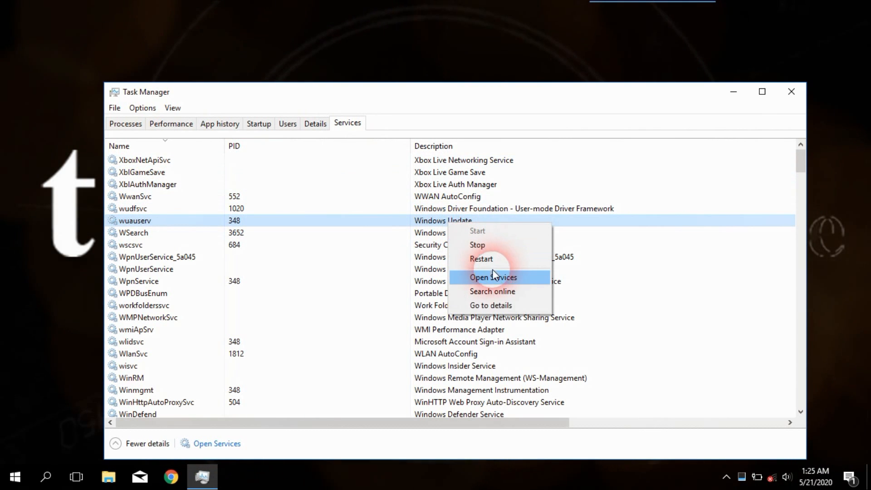
pyautogui.click(492, 277)
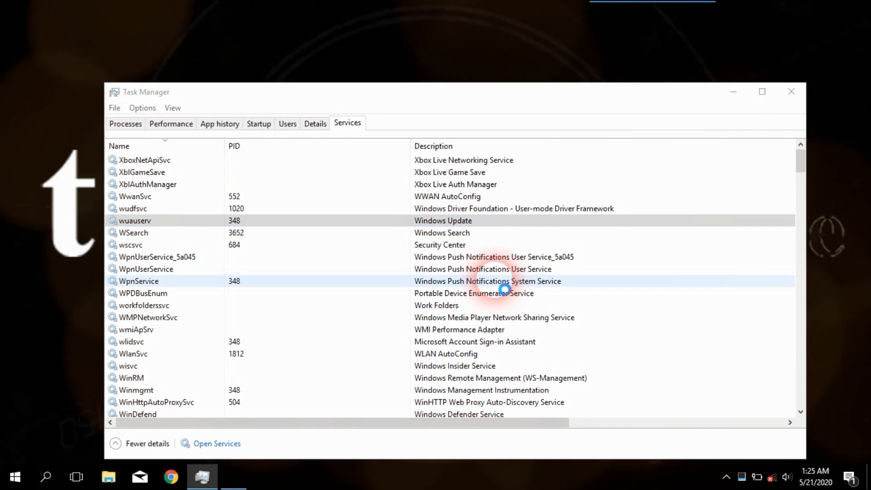
# Step: Select the Windows Update service in the Services console and bring up its context menu
pyautogui.click(217, 443)
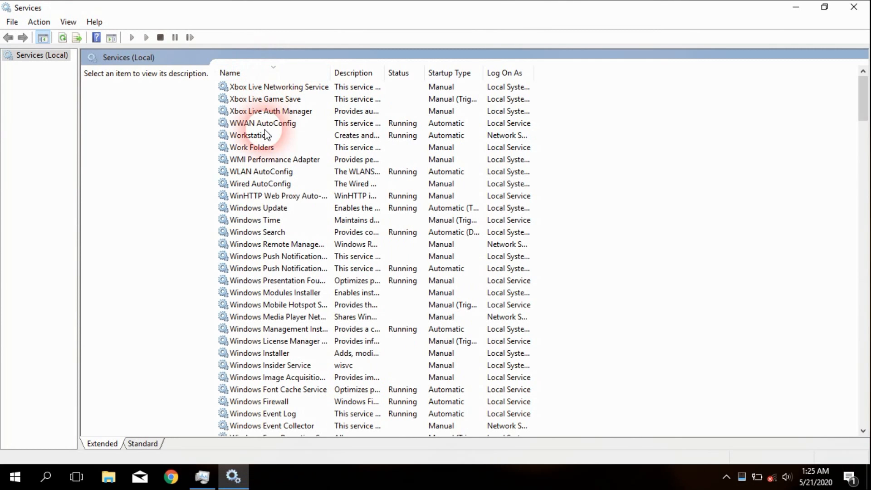
pyautogui.click(259, 208)
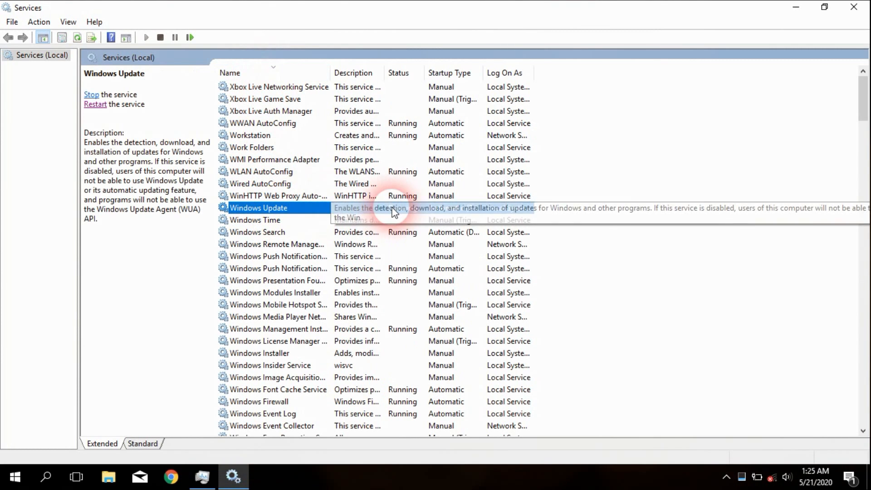
pyautogui.rightClick(259, 208)
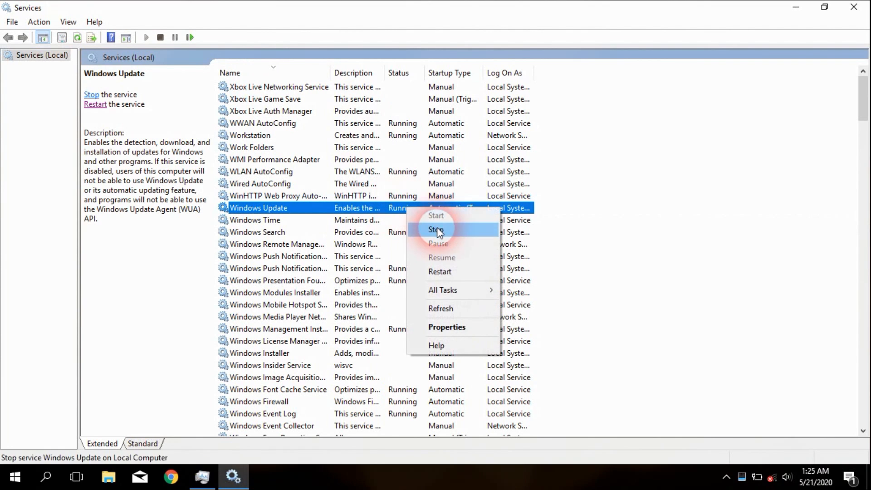
pyautogui.moveTo(454, 327)
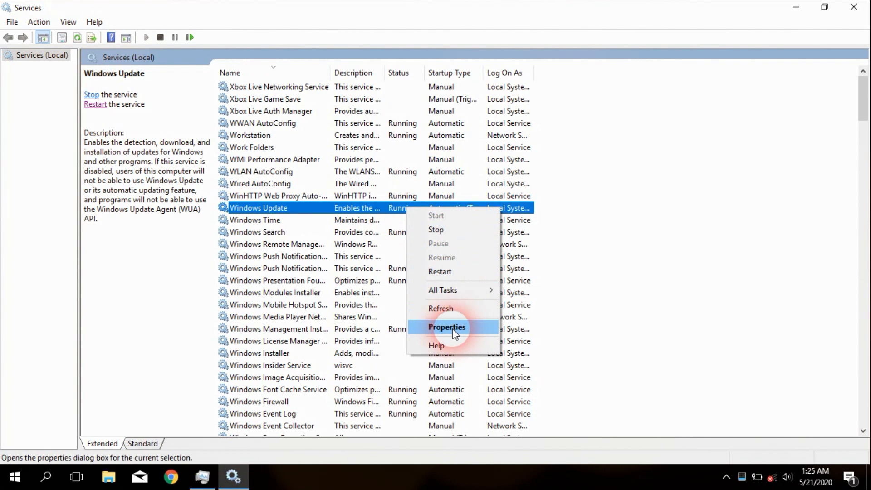
# Step: In Windows Update's Properties, change Startup type from Automatic to Disabled
pyautogui.click(447, 326)
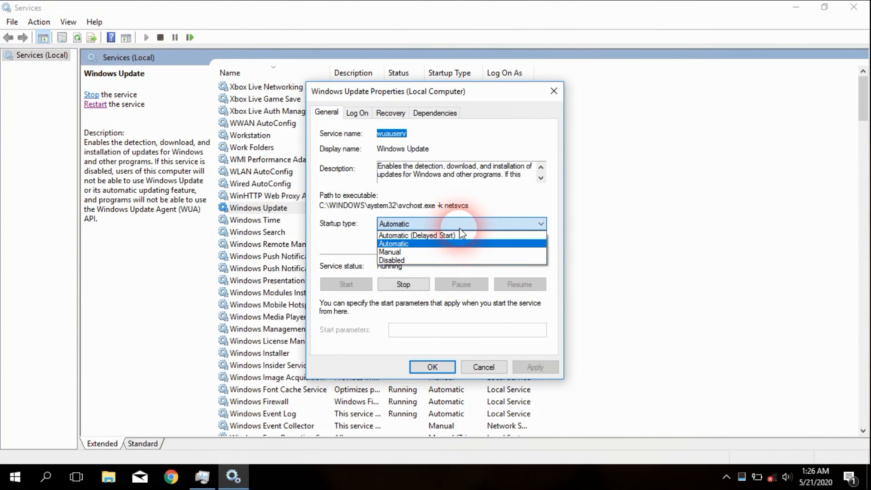
pyautogui.moveTo(448, 235)
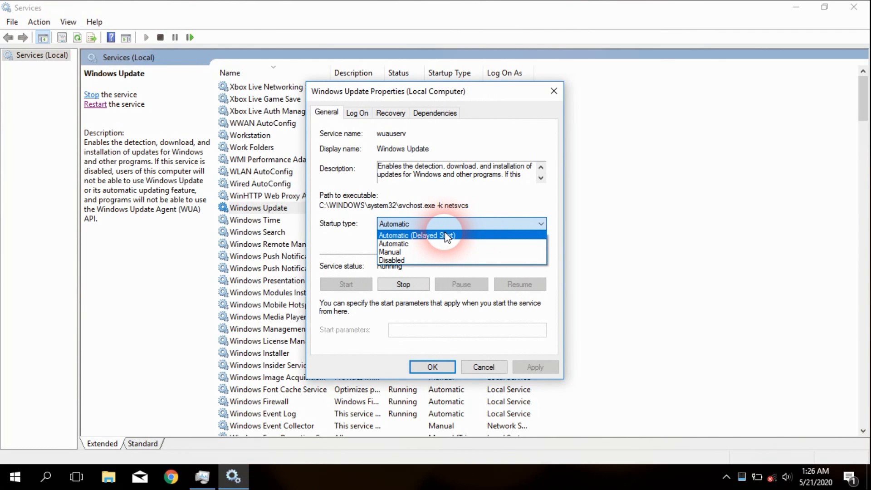
pyautogui.moveTo(442, 244)
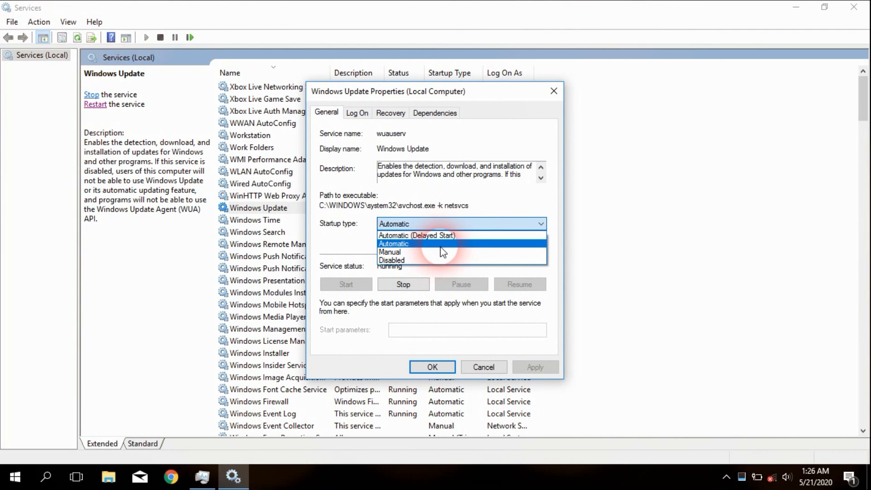
pyautogui.moveTo(442, 251)
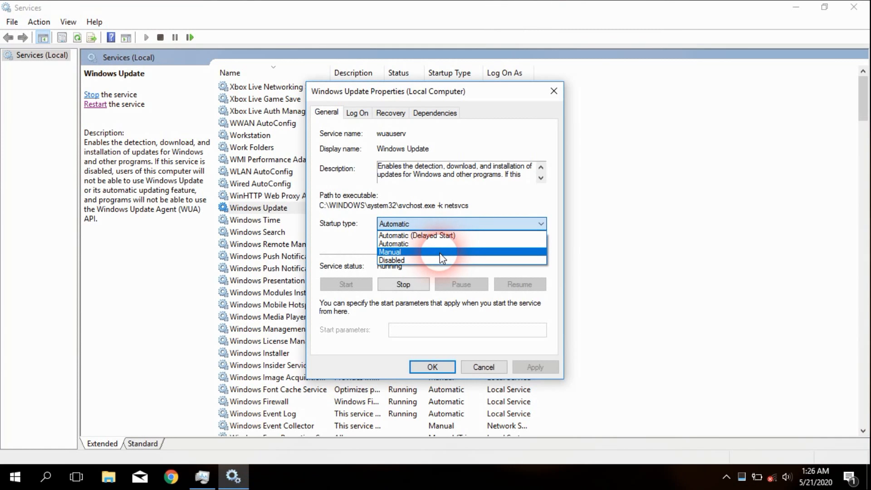
pyautogui.moveTo(442, 260)
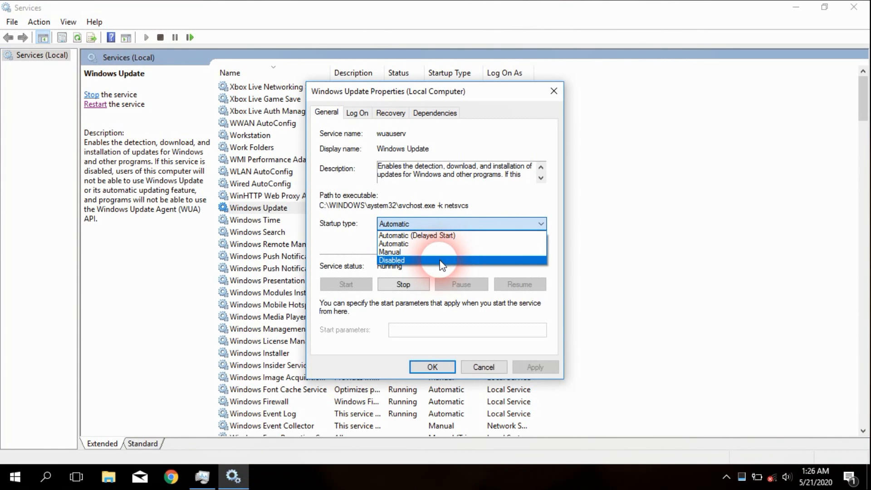
pyautogui.click(391, 261)
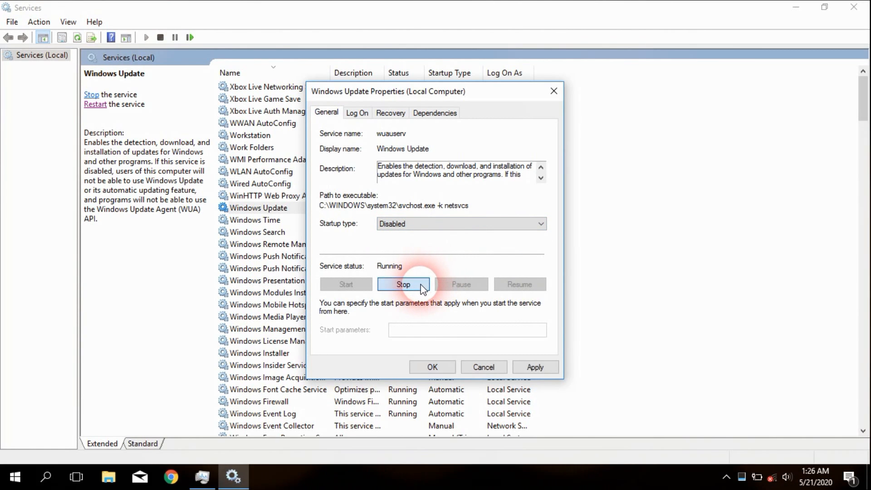
# Step: Stop the running Windows Update service and apply the Disabled startup setting
pyautogui.click(403, 284)
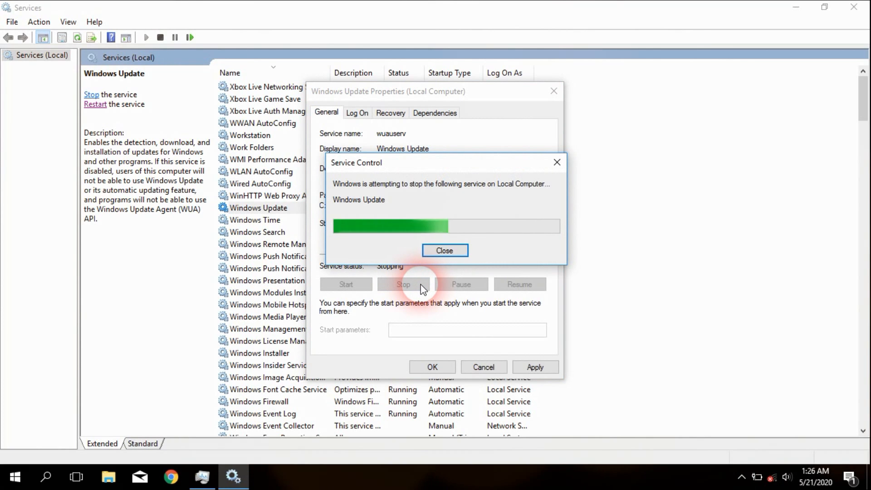
pyautogui.click(444, 251)
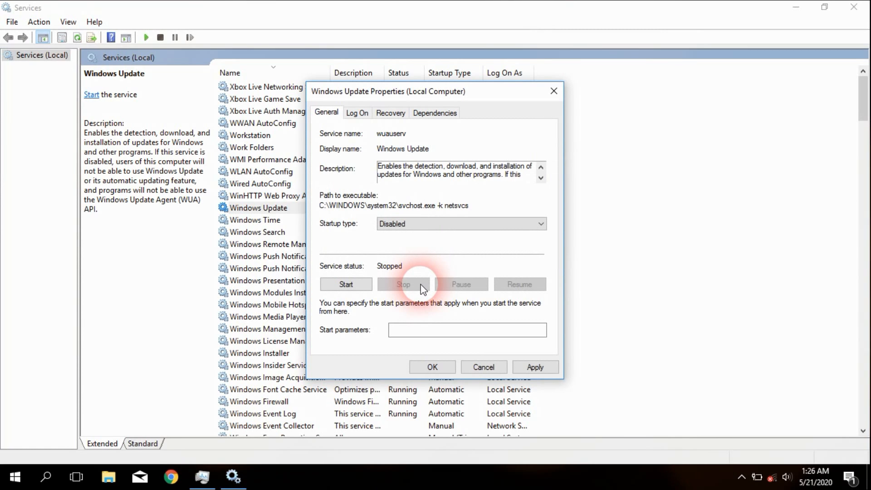
pyautogui.moveTo(526, 364)
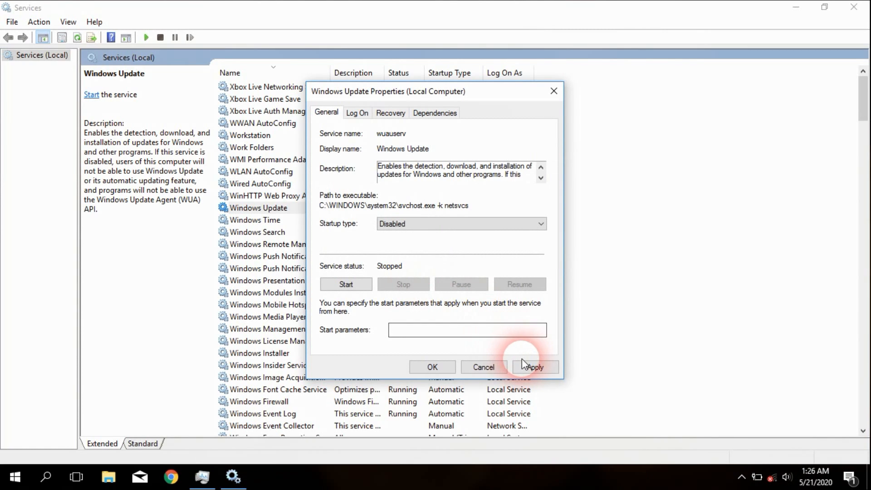
pyautogui.click(533, 367)
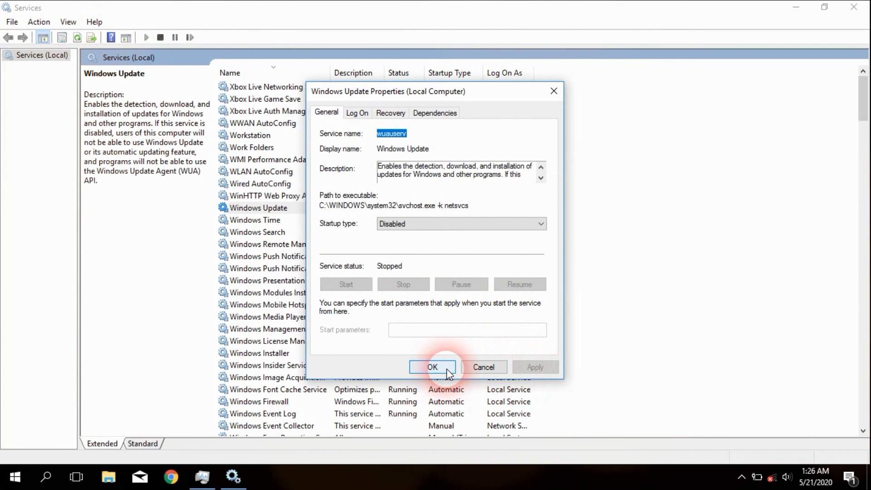
# Step: Confirm the properties with OK and check Windows Update's menu shows Start and Stop unavailable
pyautogui.click(433, 367)
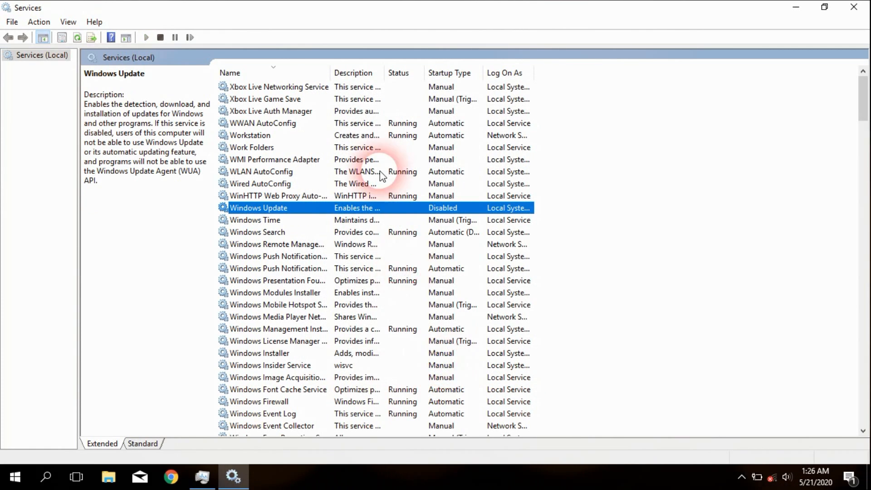
pyautogui.moveTo(450, 212)
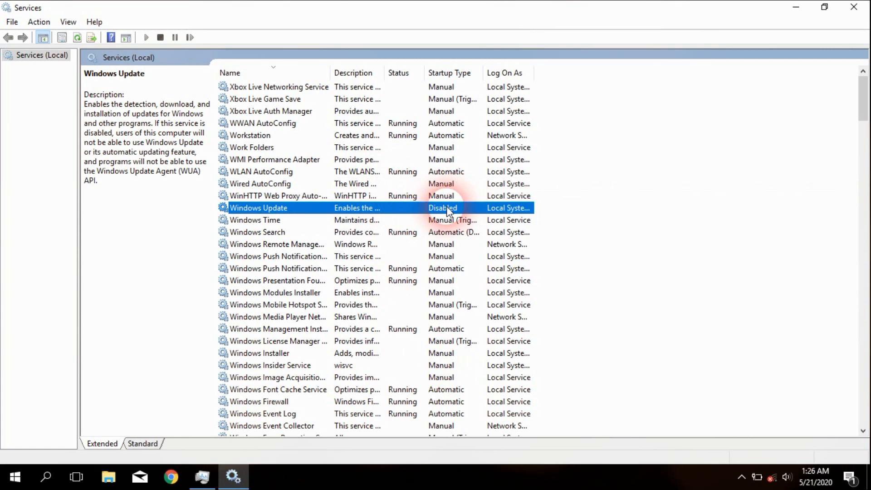
pyautogui.rightClick(258, 208)
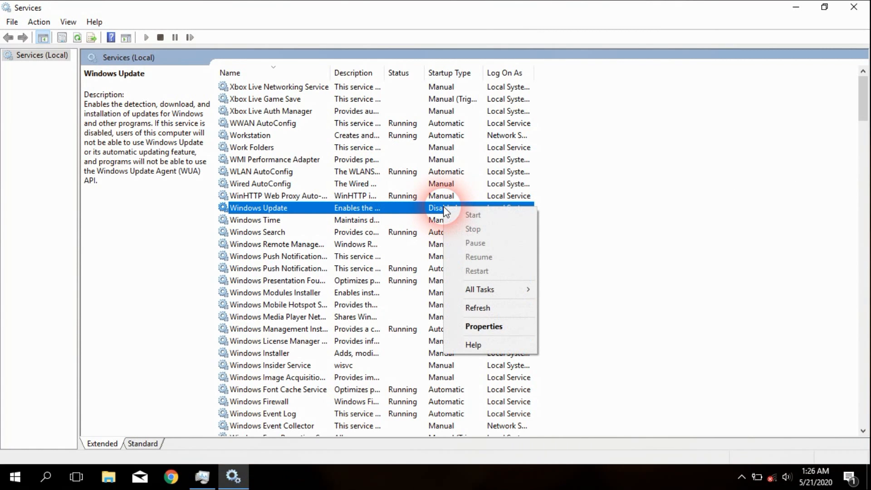
pyautogui.moveTo(492, 286)
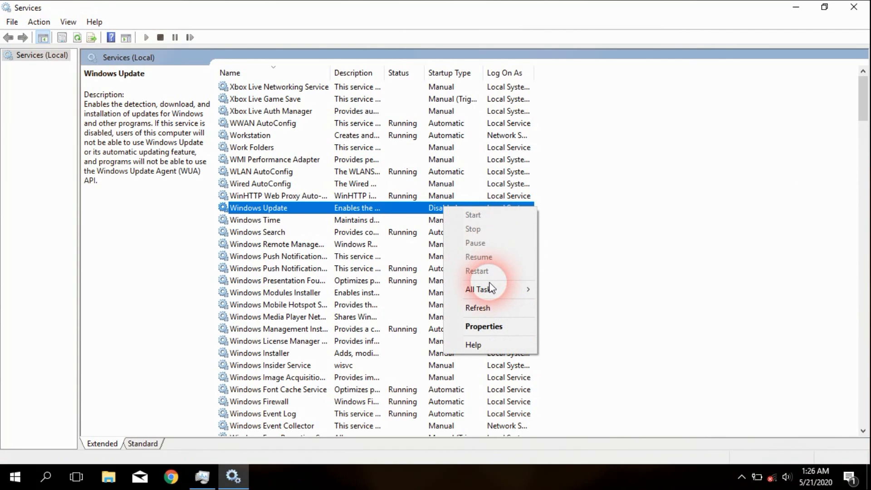
pyautogui.click(588, 216)
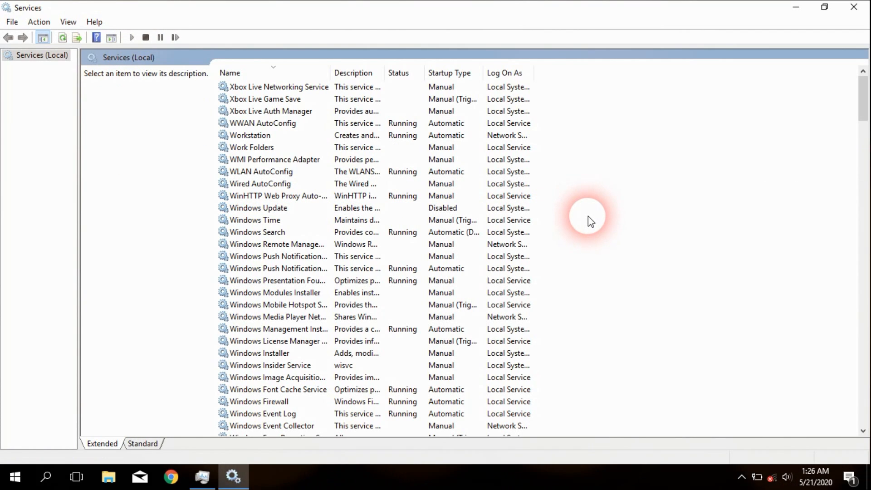
# Step: Return to Task Manager's Services tab to confirm wuauserv shows no PID
pyautogui.click(202, 477)
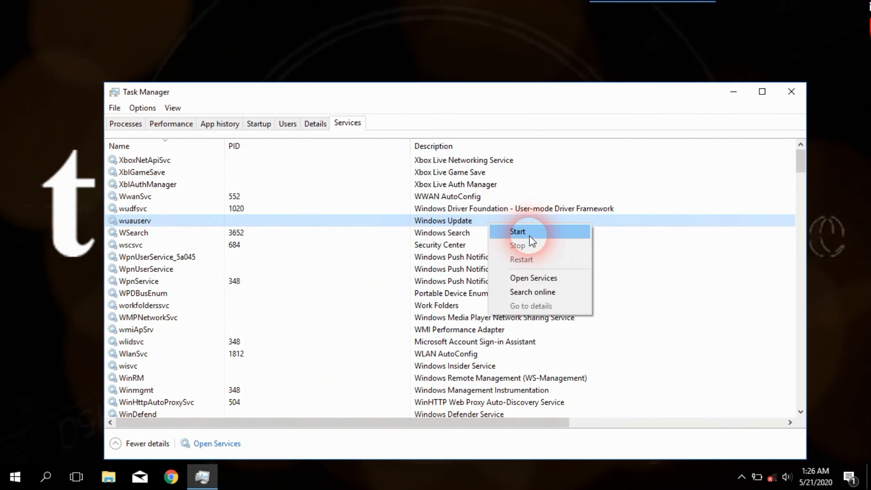
pyautogui.moveTo(695, 264)
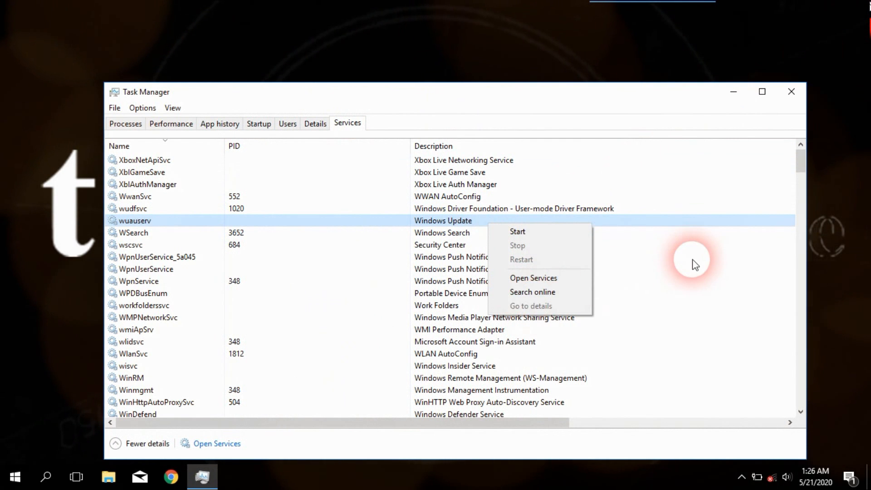